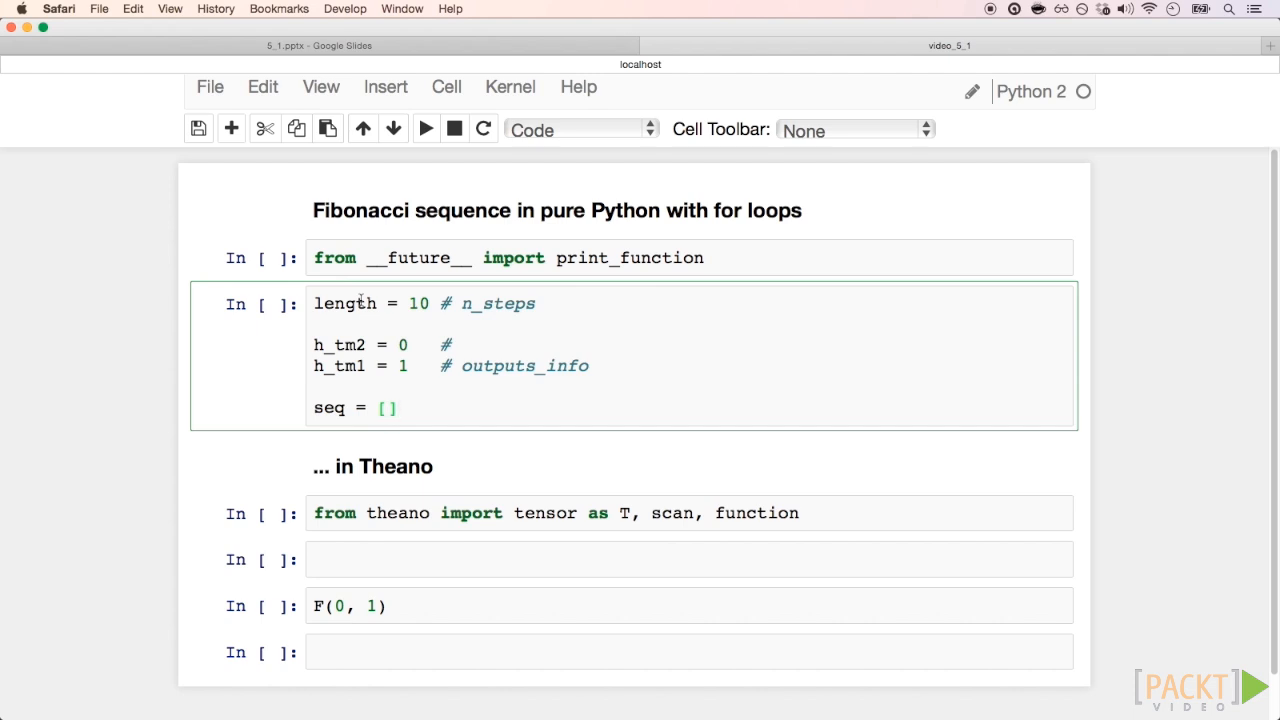
Step: Select the print_function import cell to begin running the setup cells
click(400, 408)
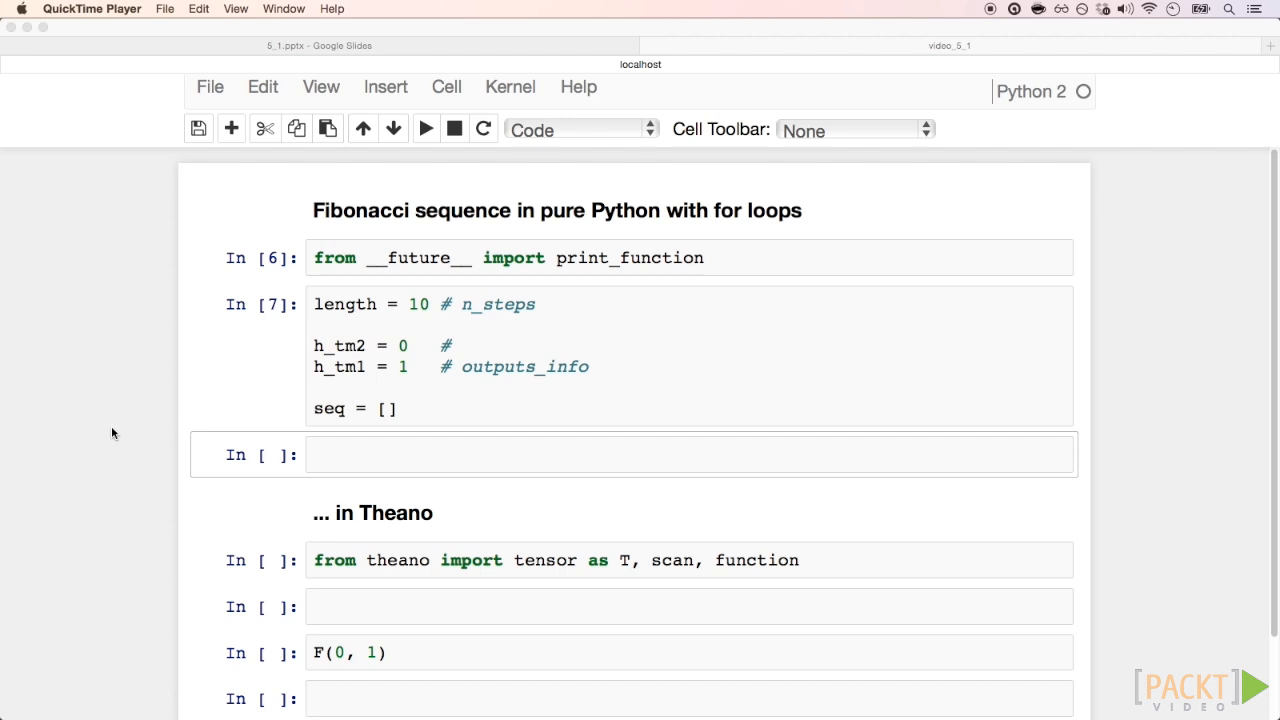
mouse_move(330, 476)
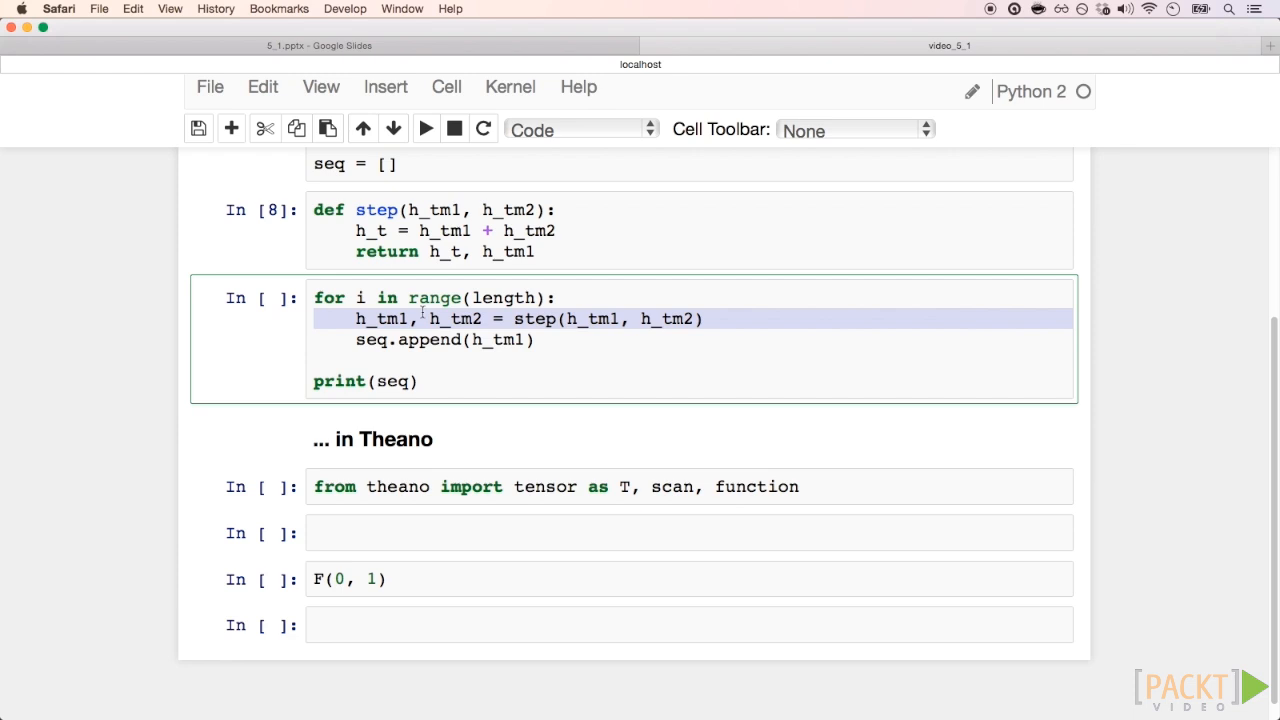
click(574, 340)
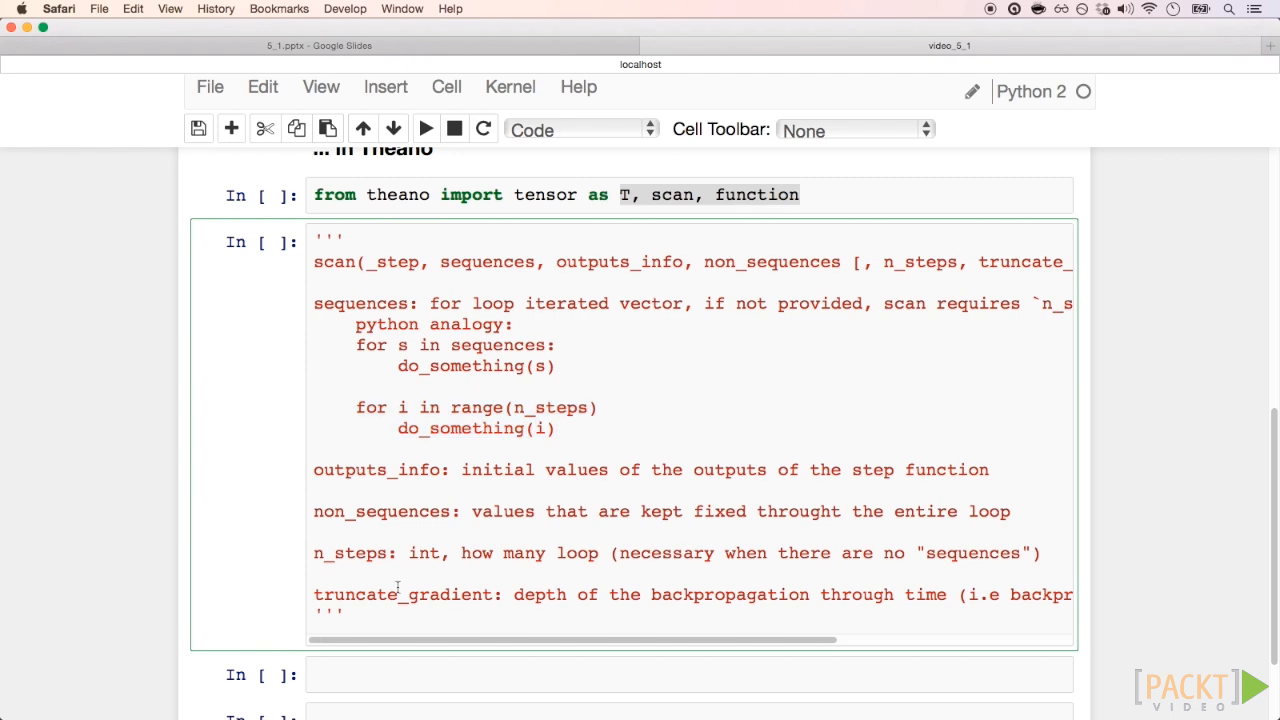
Step: Review the scan cell, highlighting the outputs and updates names returned from scanning _step
scroll(down, 3)
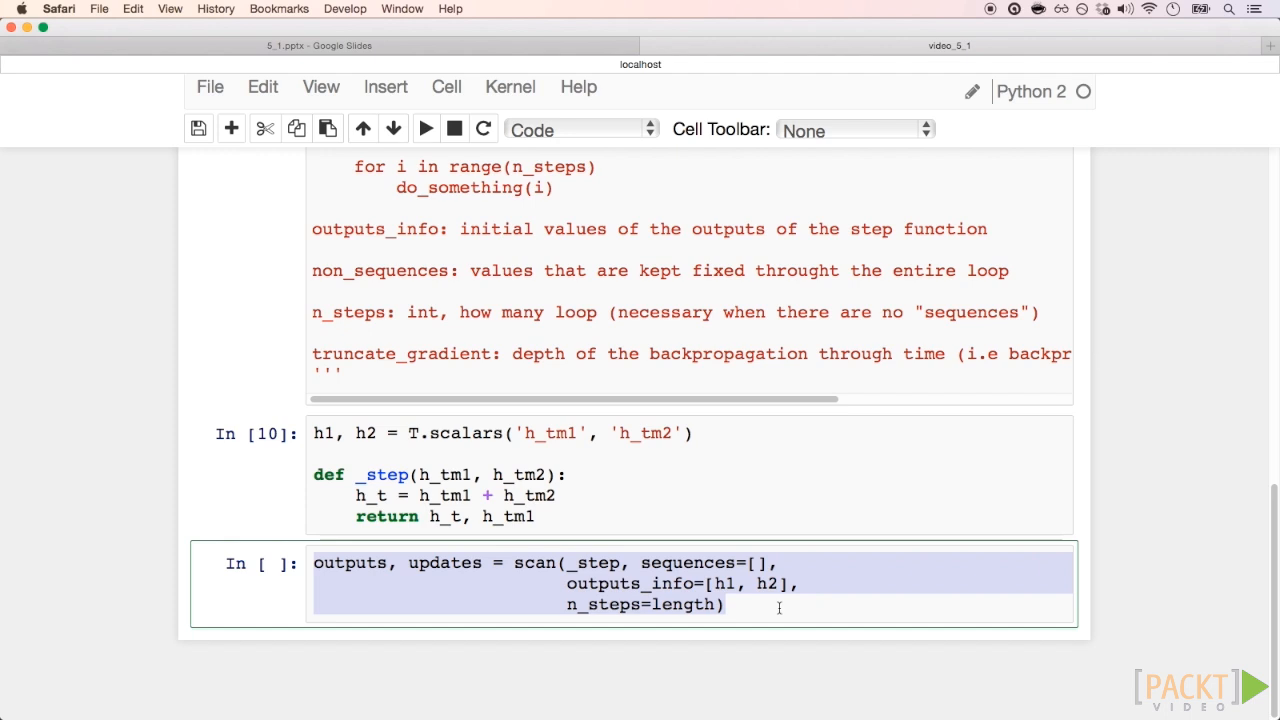
double_click(348, 564)
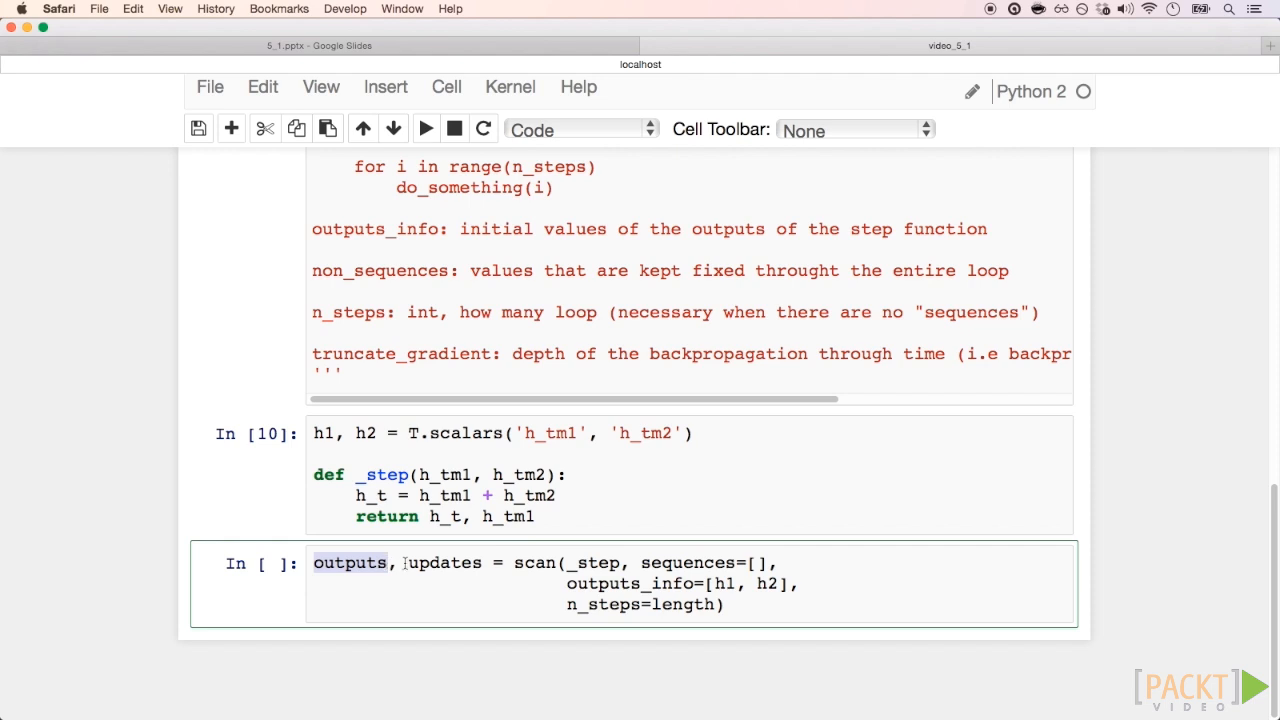
double_click(444, 562)
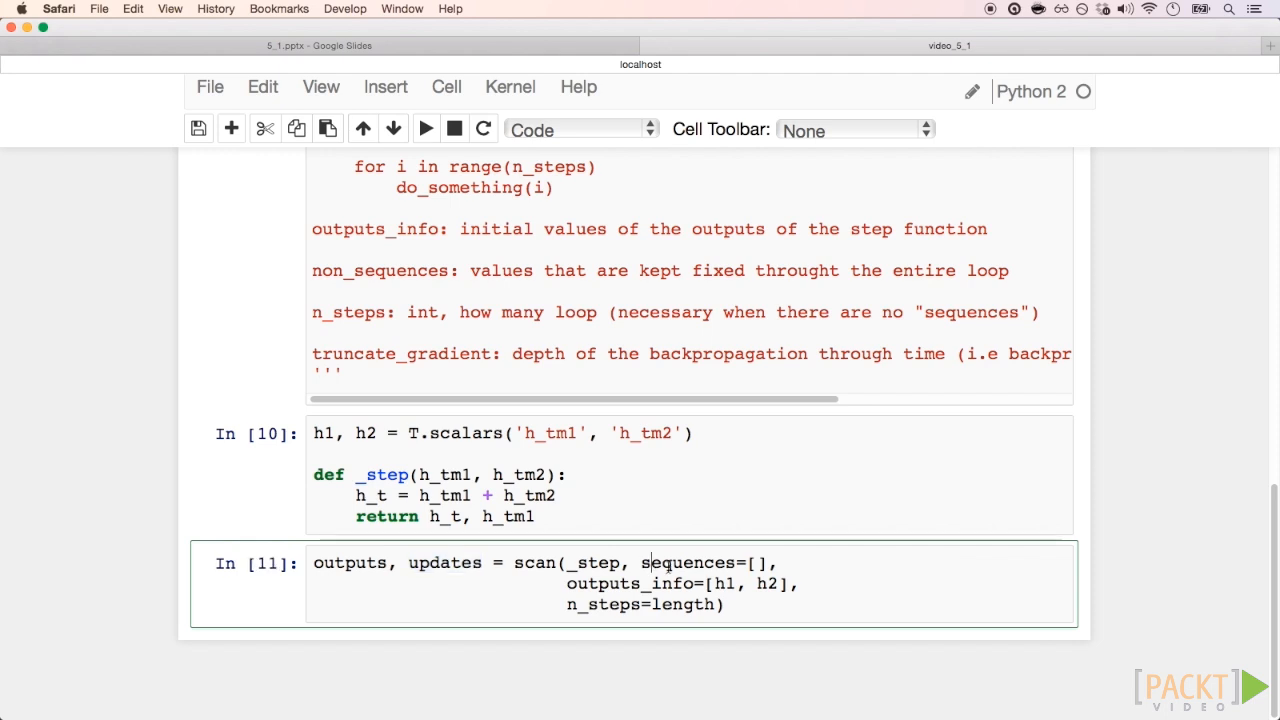
mouse_move(668, 632)
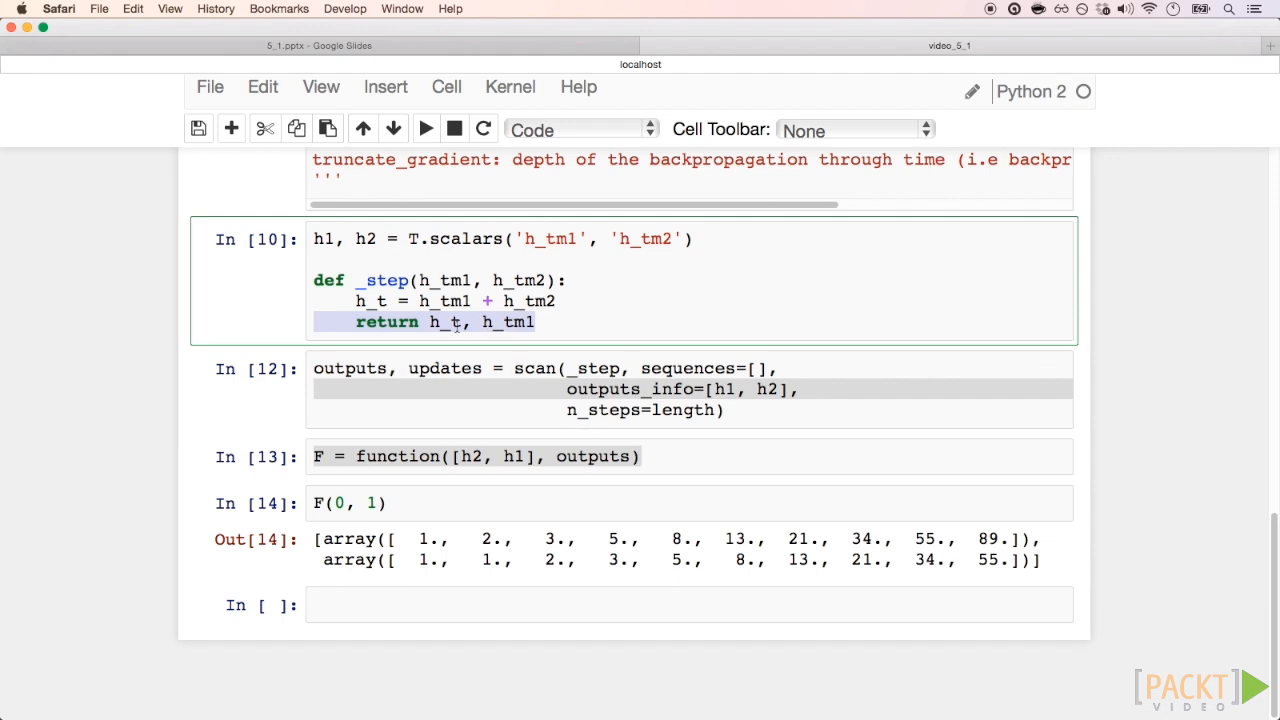
mouse_move(500, 324)
text([0])
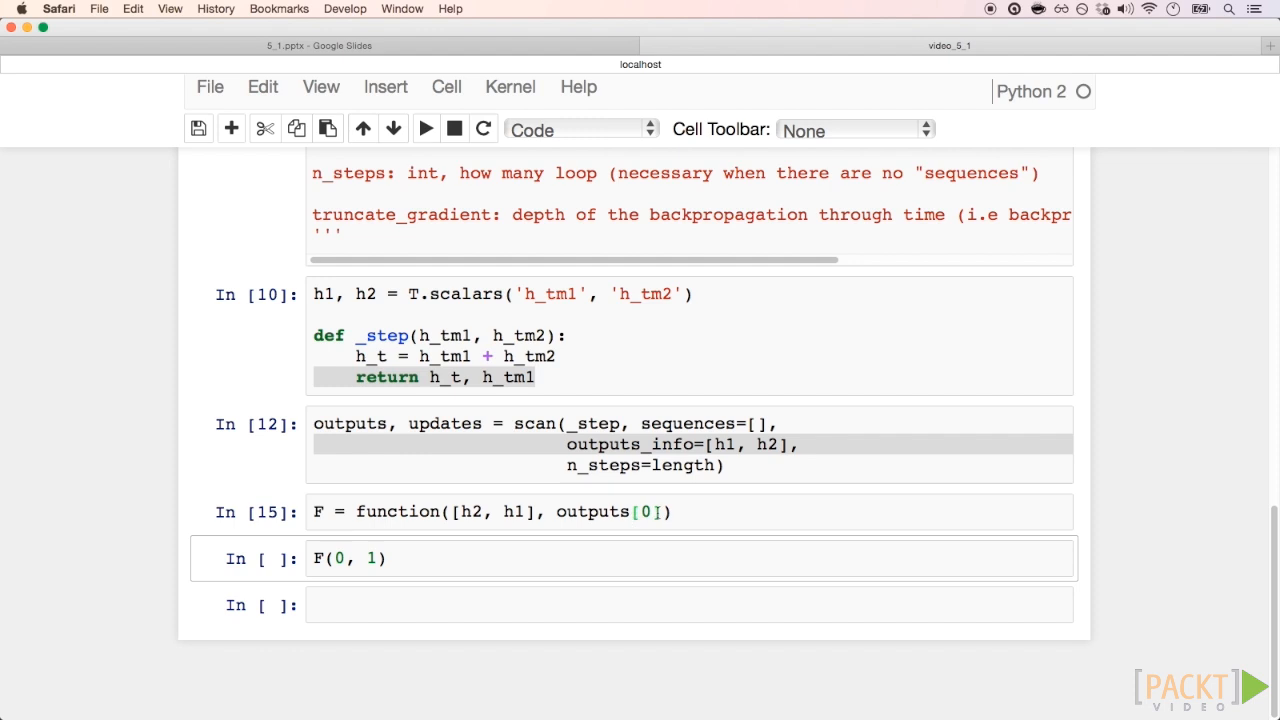
Step: Rerun F(0, 1) to print the single array of Fibonacci numbers 1 through 89
click(424, 128)
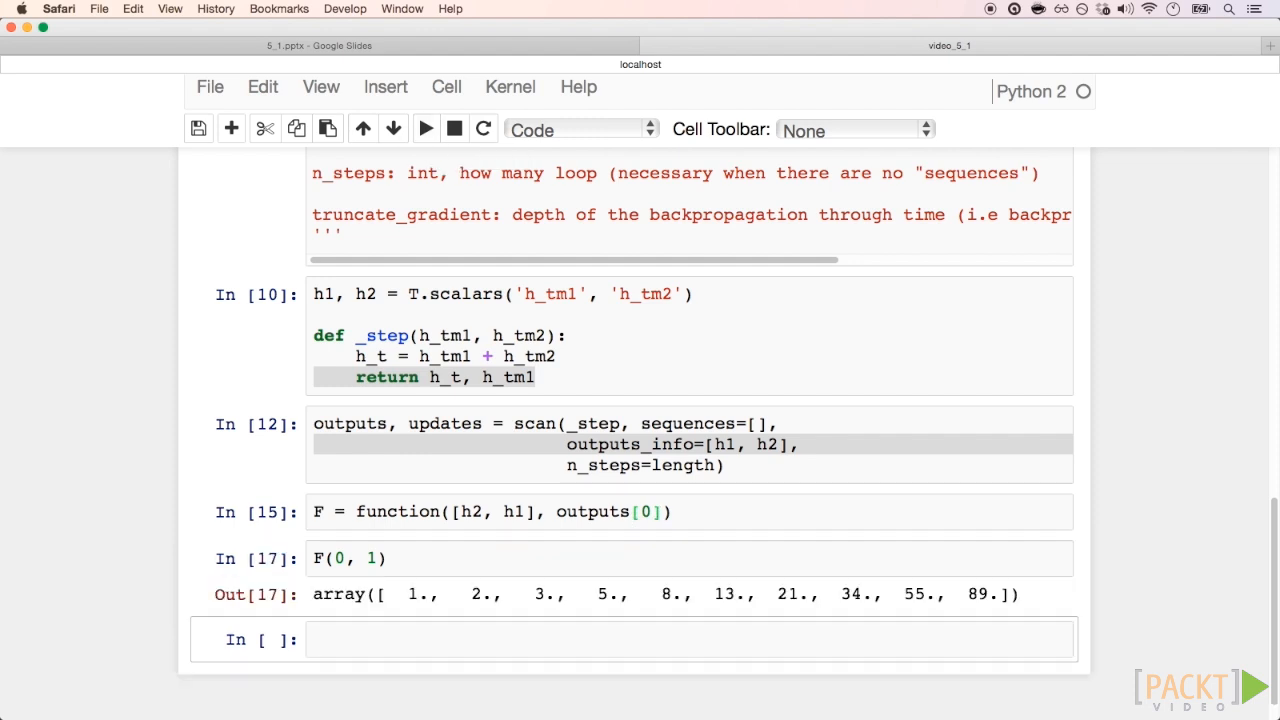